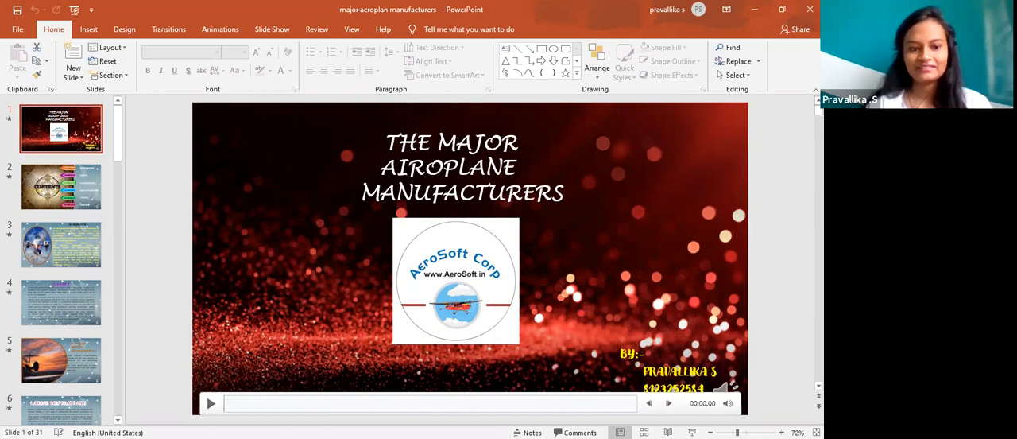
Select the deck title, then show slide 2, the six-section Contents slide.
click(450, 167)
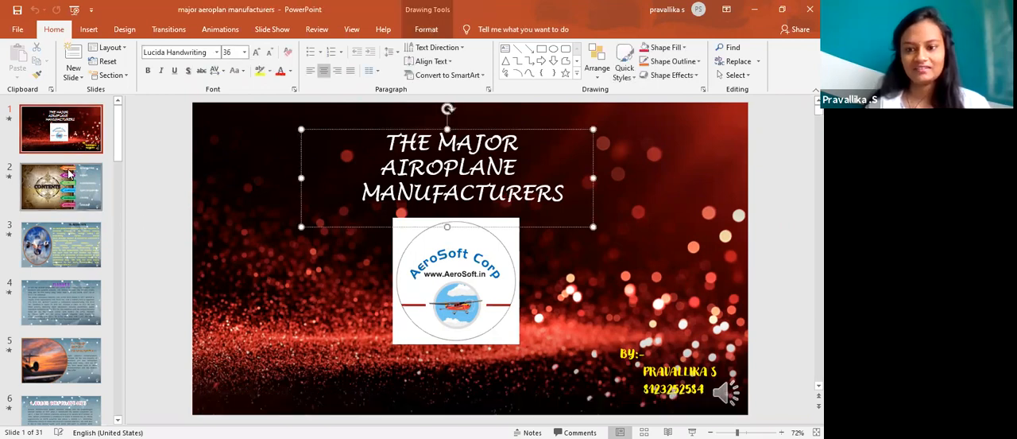
click(61, 186)
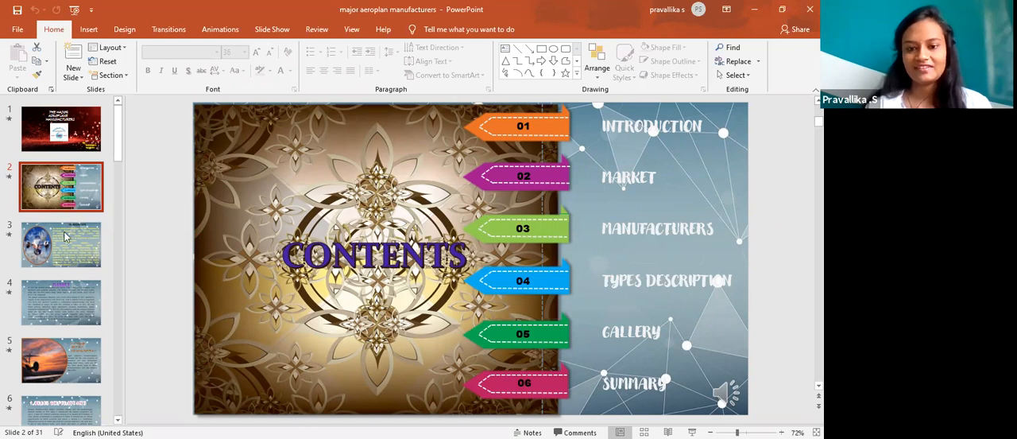
click(61, 244)
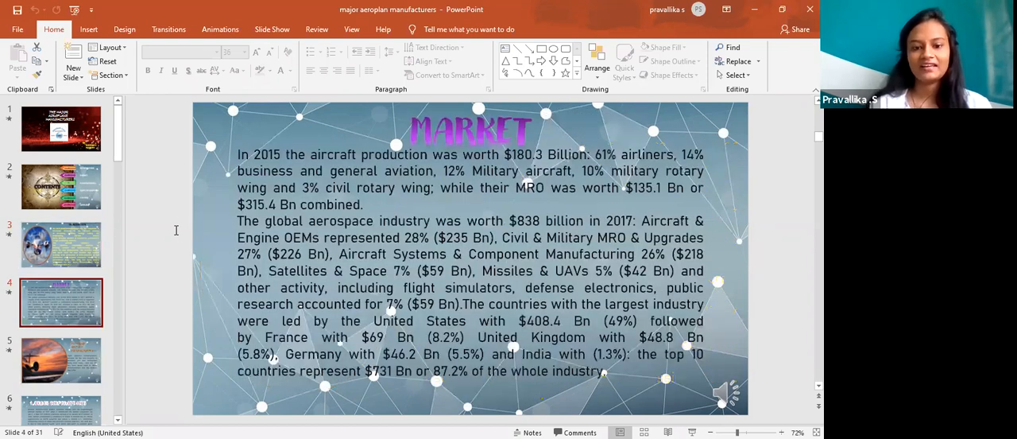
mouse_move(366, 145)
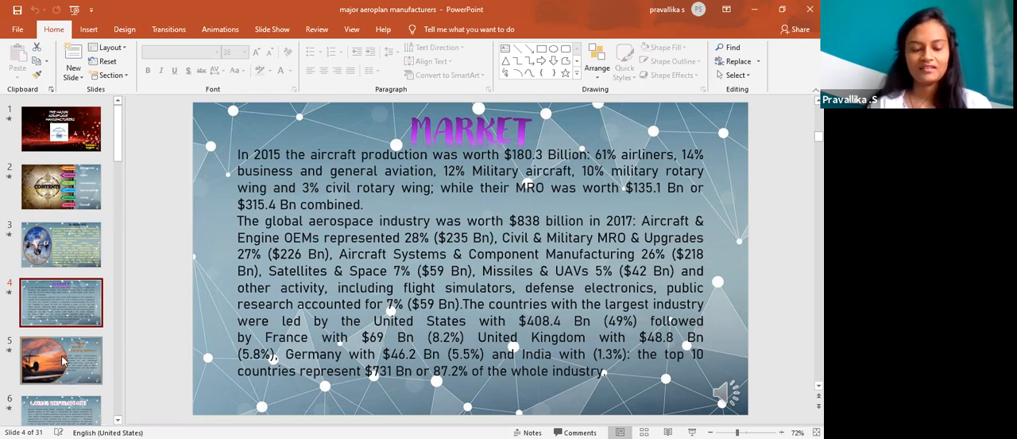
Show slide 5 from the thumbnail pane.
click(61, 360)
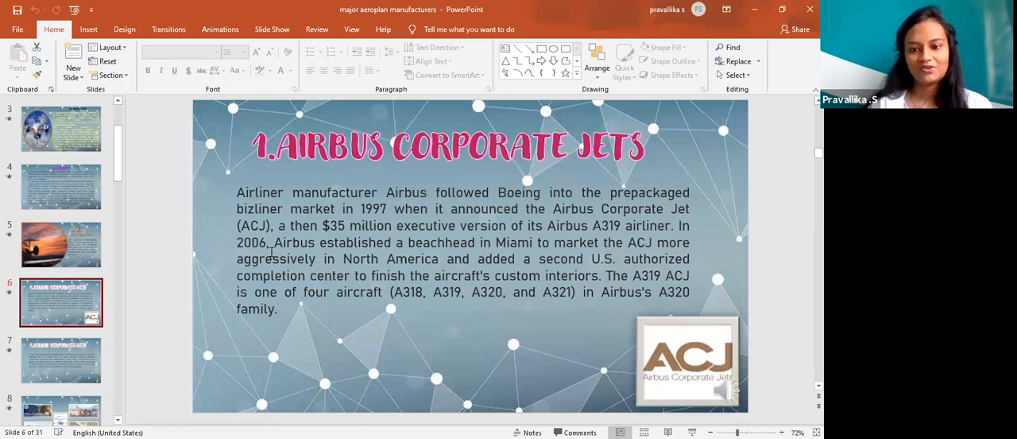
mouse_move(342, 236)
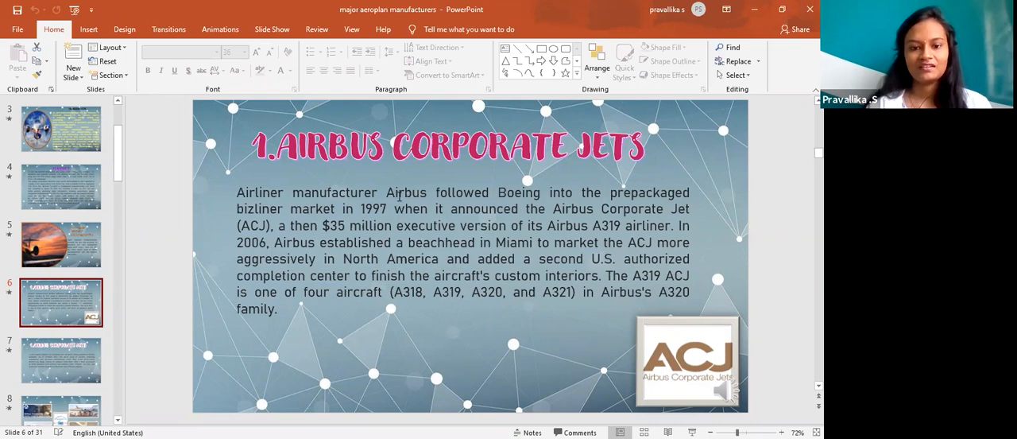
mouse_move(147, 313)
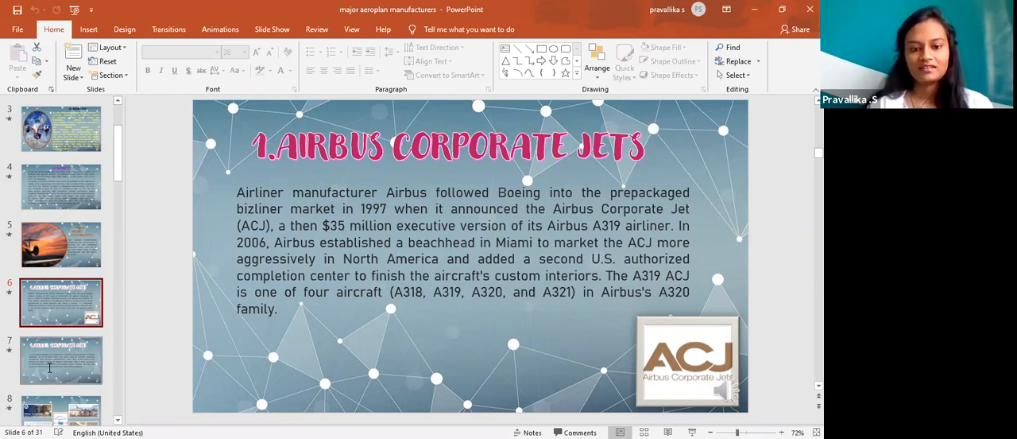
Show slide 7, the second Airbus Corporate Jets slide, then slide 8, the Airbus collage.
click(61, 359)
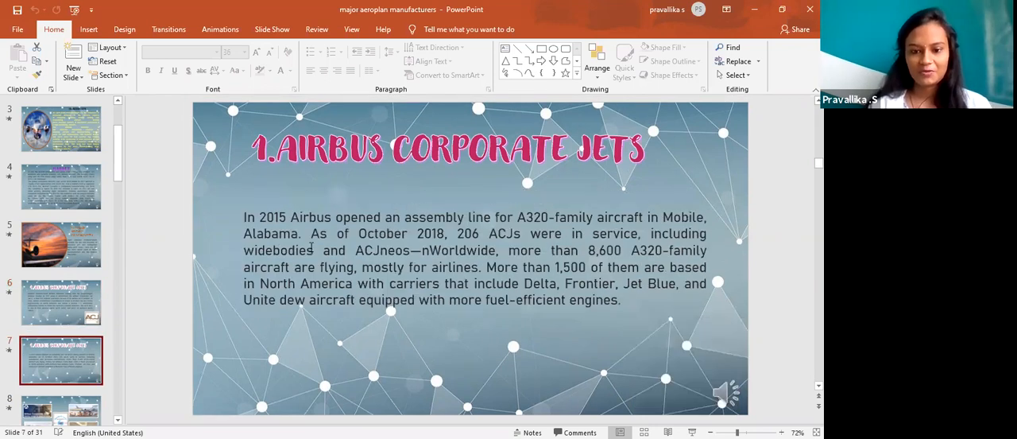
mouse_move(452, 239)
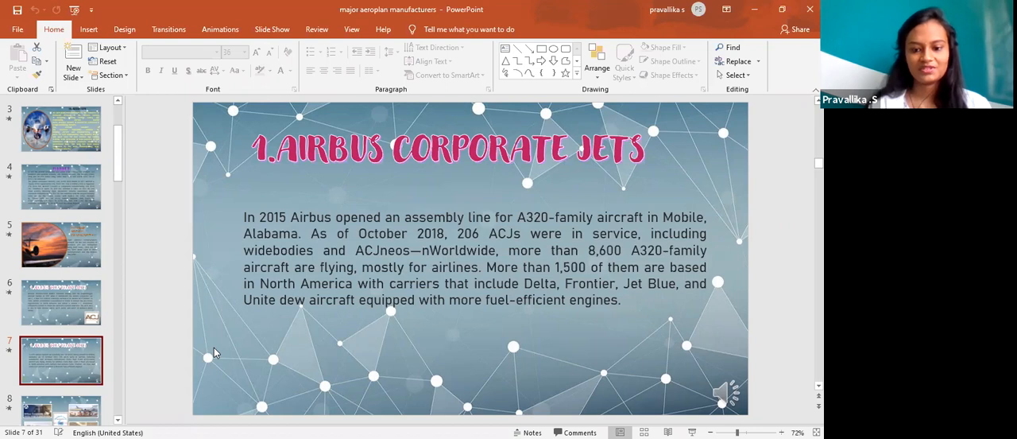
mouse_move(178, 367)
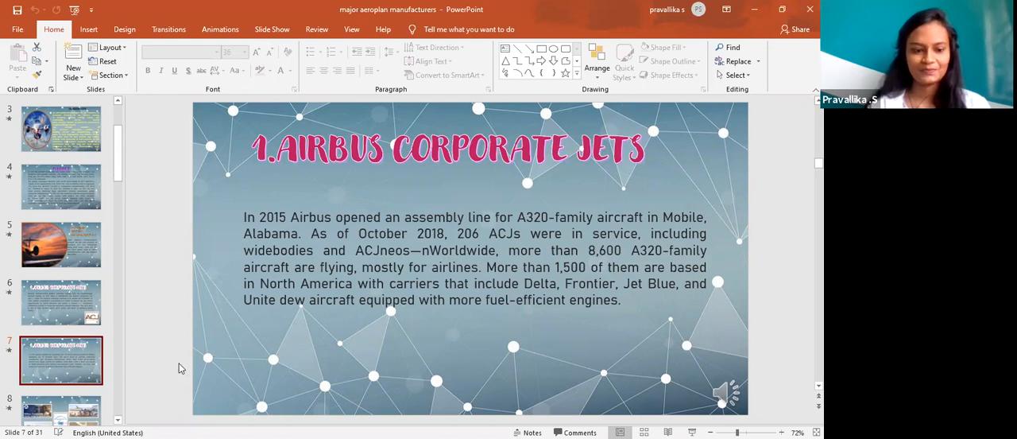
click(60, 301)
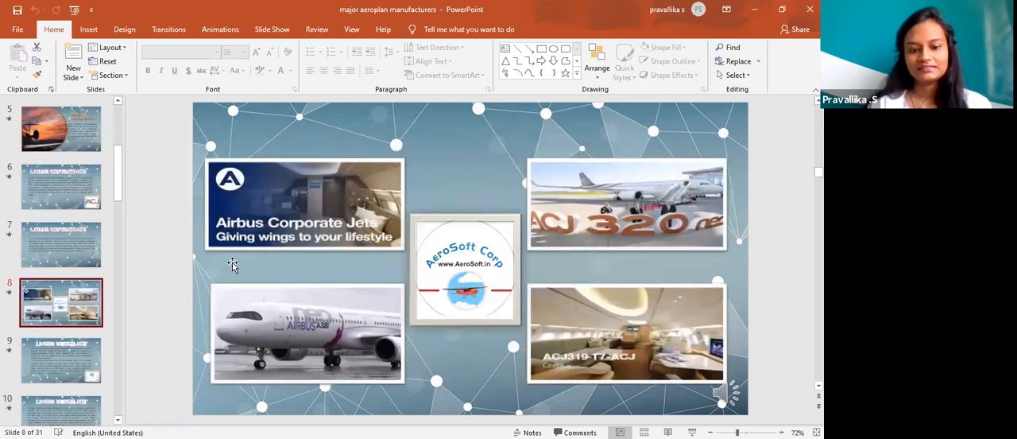
mouse_move(363, 232)
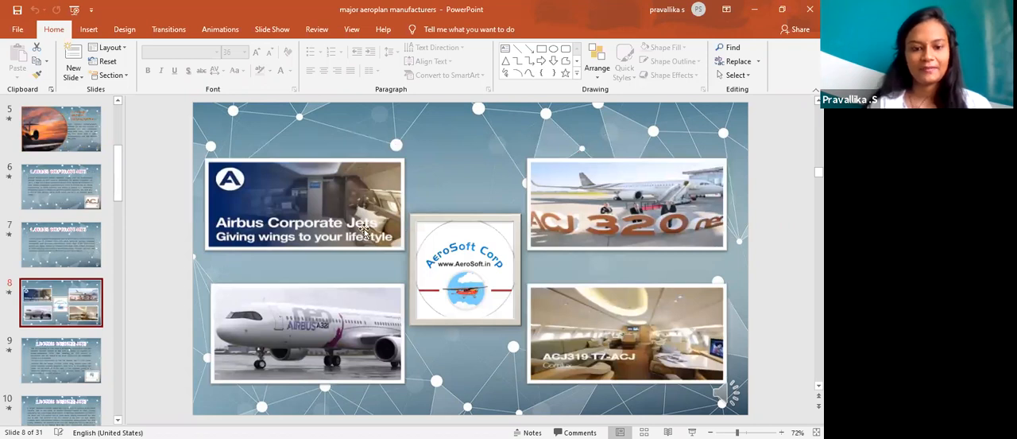
mouse_move(295, 236)
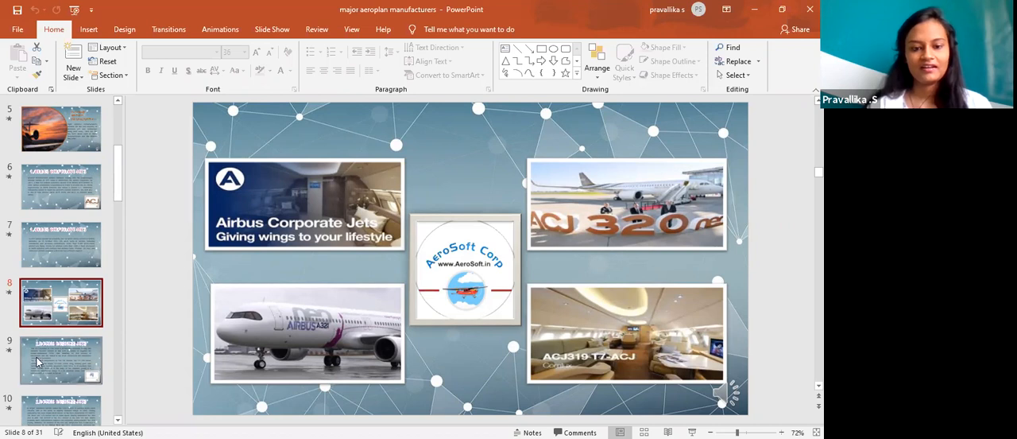
Show slide 9, Boeing Business Jets, on the BBJ's 1996 origins.
click(61, 359)
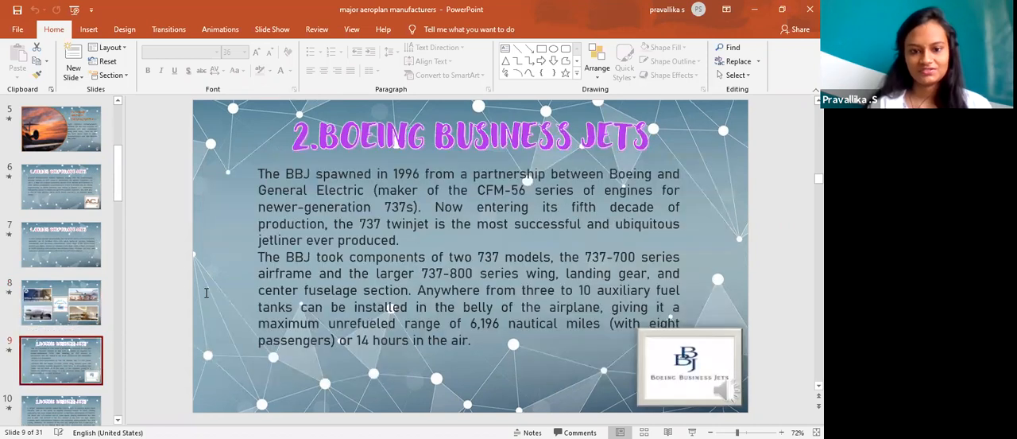
mouse_move(380, 237)
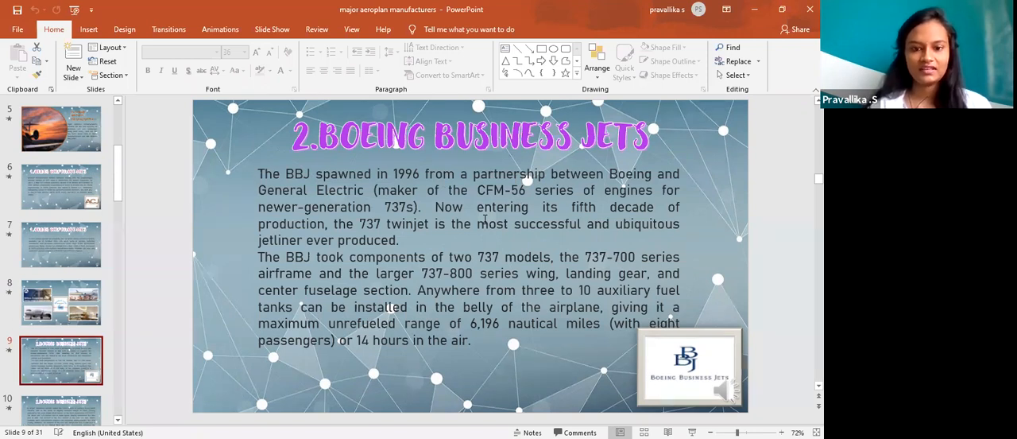
mouse_move(441, 165)
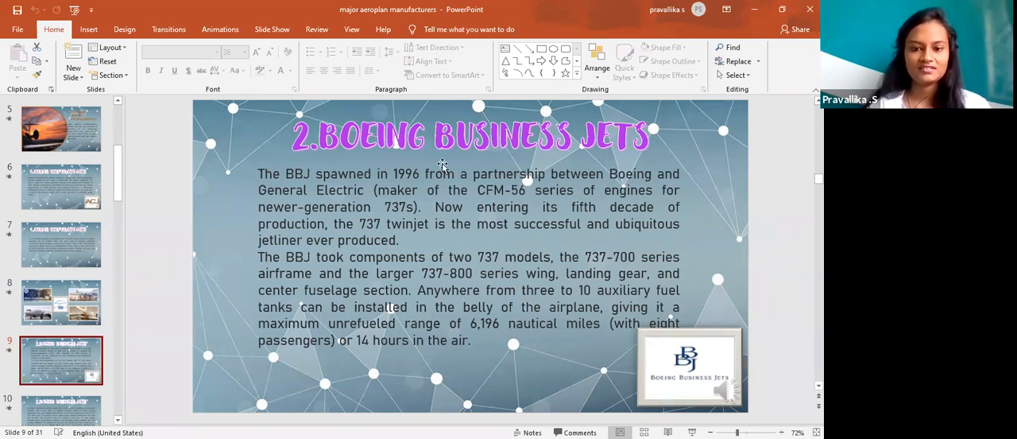
mouse_move(81, 392)
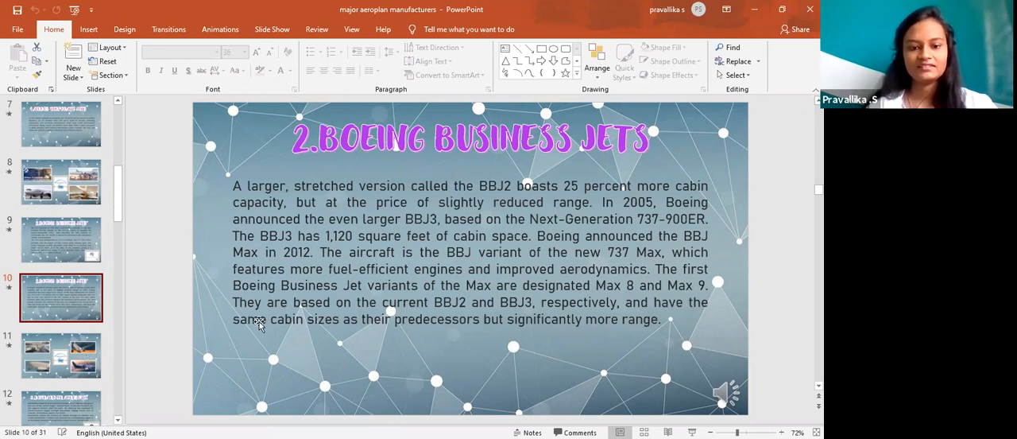
Show slide 11, the Boeing photo collage, then move to slide 12.
click(62, 355)
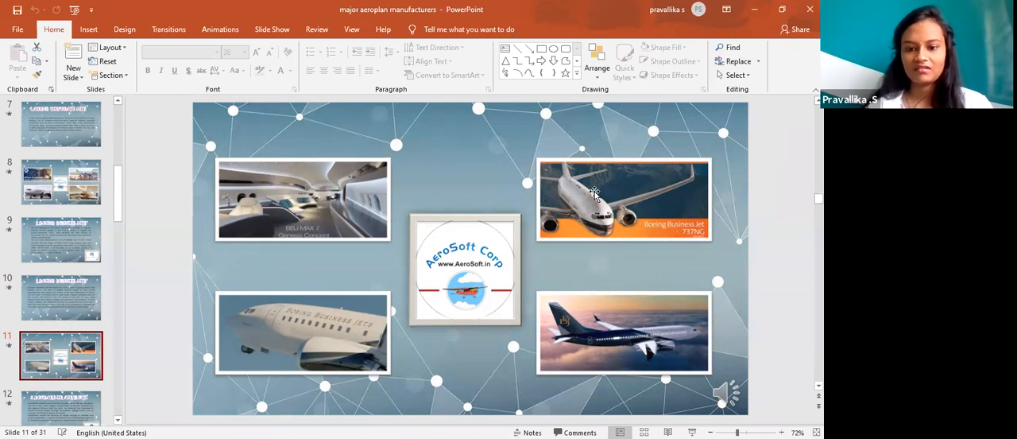
mouse_move(584, 252)
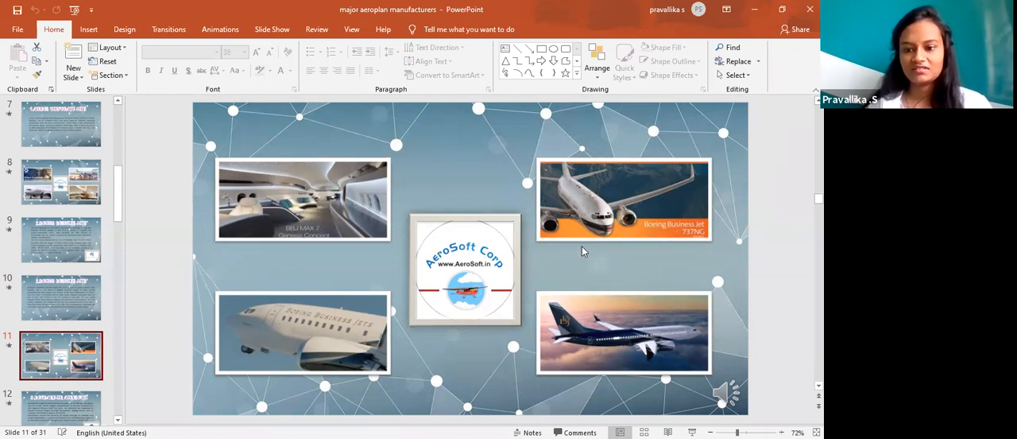
mouse_move(552, 225)
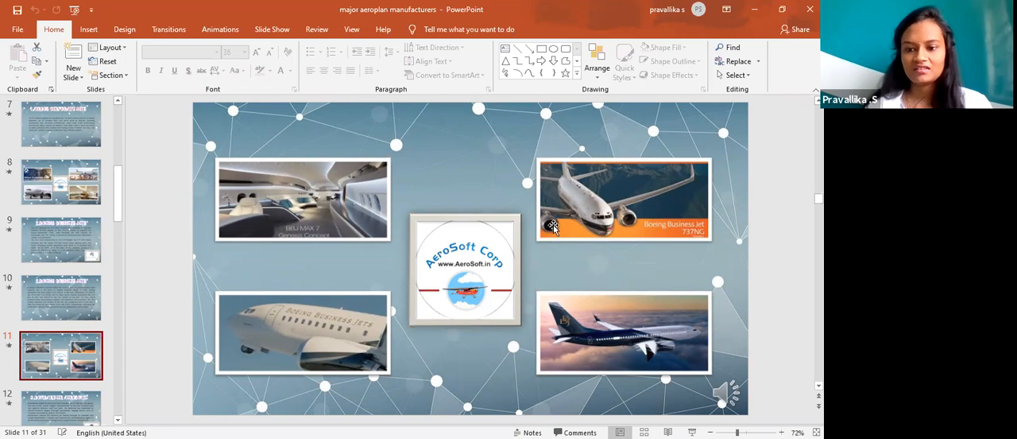
mouse_move(164, 332)
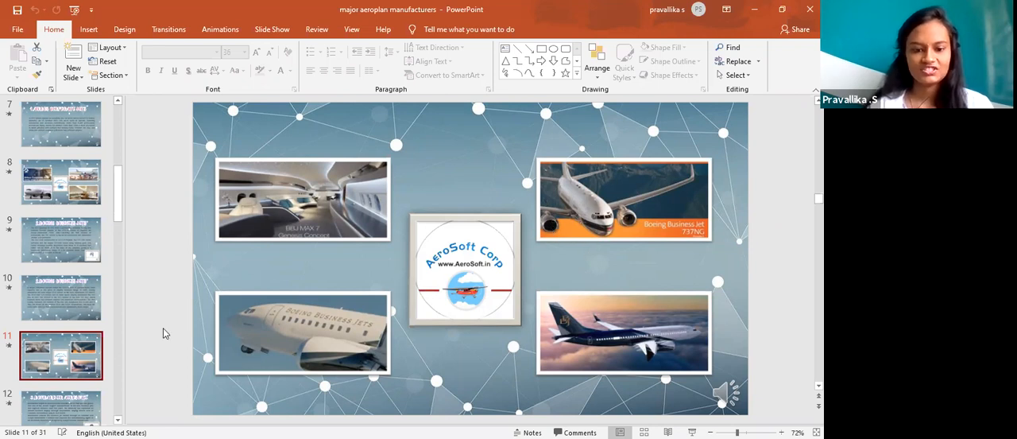
click(61, 408)
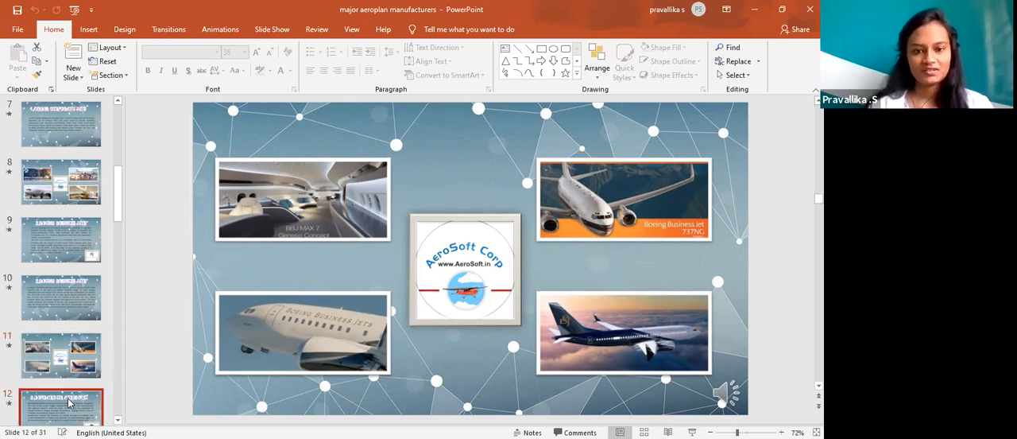
Show the Bombardier Aerospace slide, then slide 13 on the Global 7500 and Learstar 600.
click(61, 405)
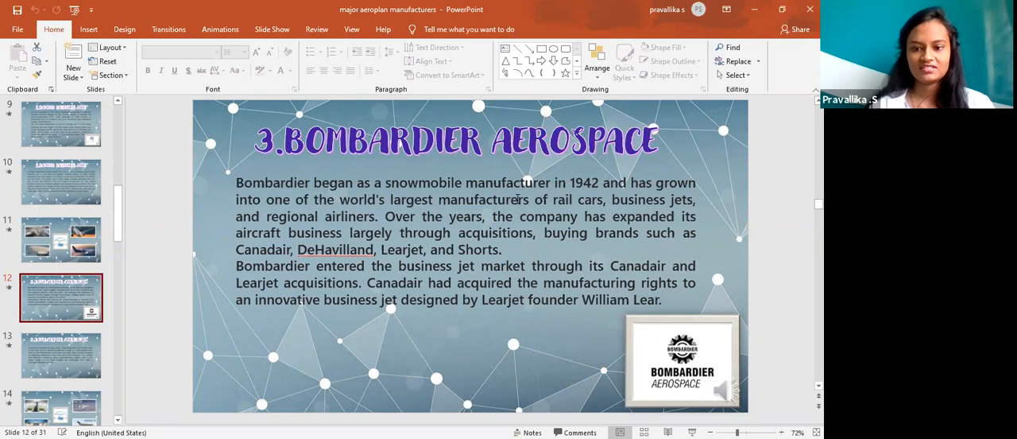
mouse_move(591, 191)
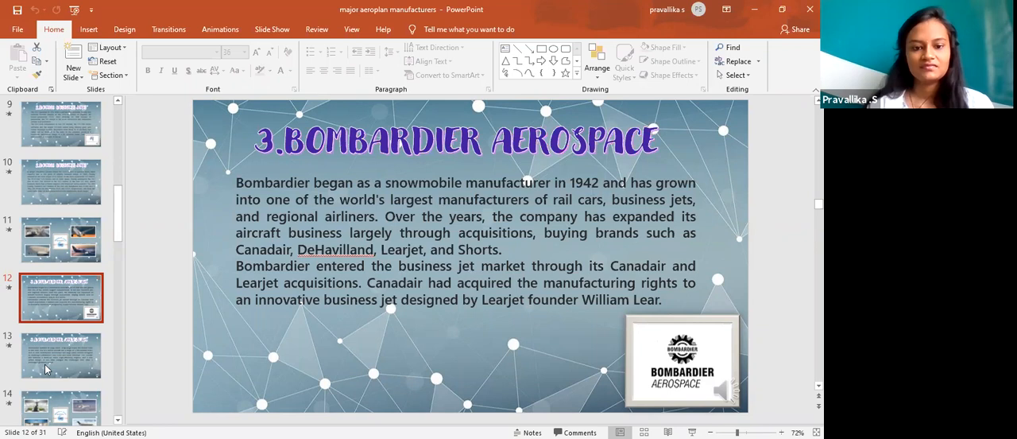
click(60, 355)
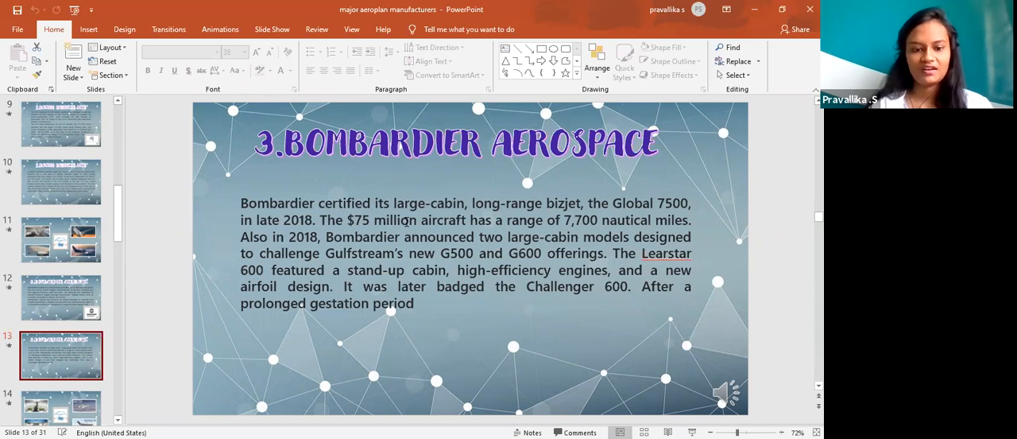
mouse_move(77, 412)
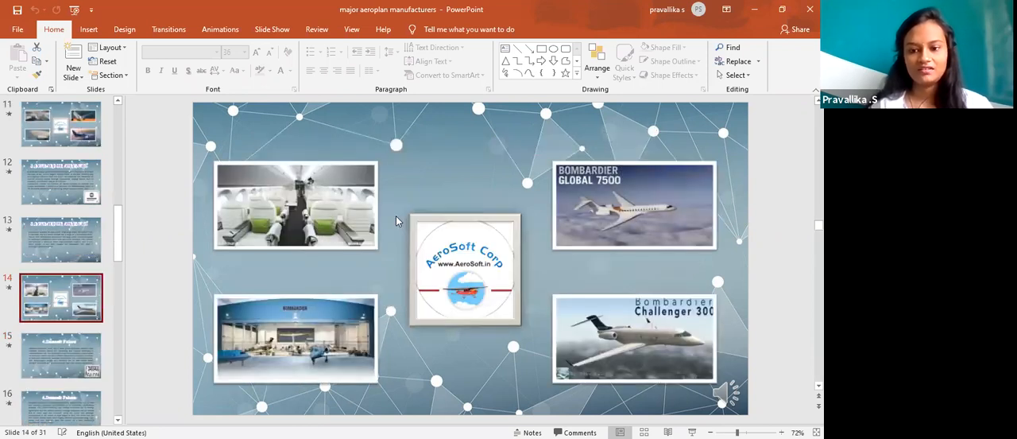
mouse_move(675, 131)
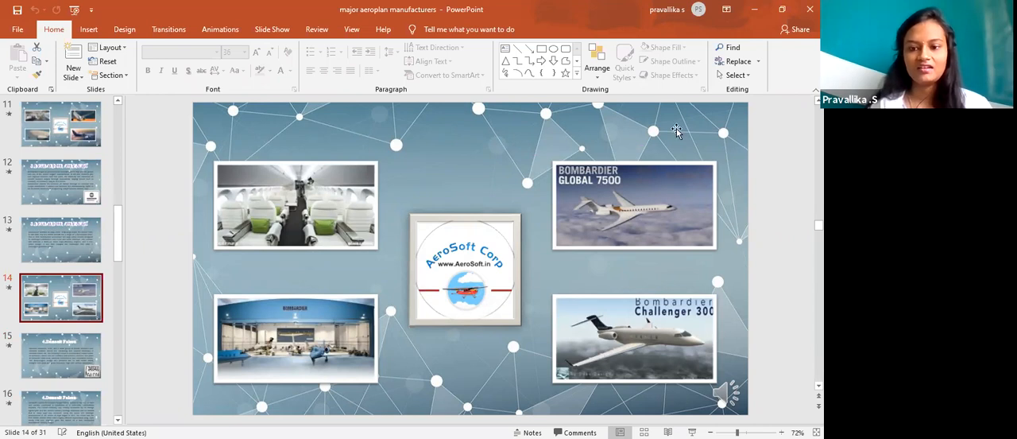
mouse_move(610, 199)
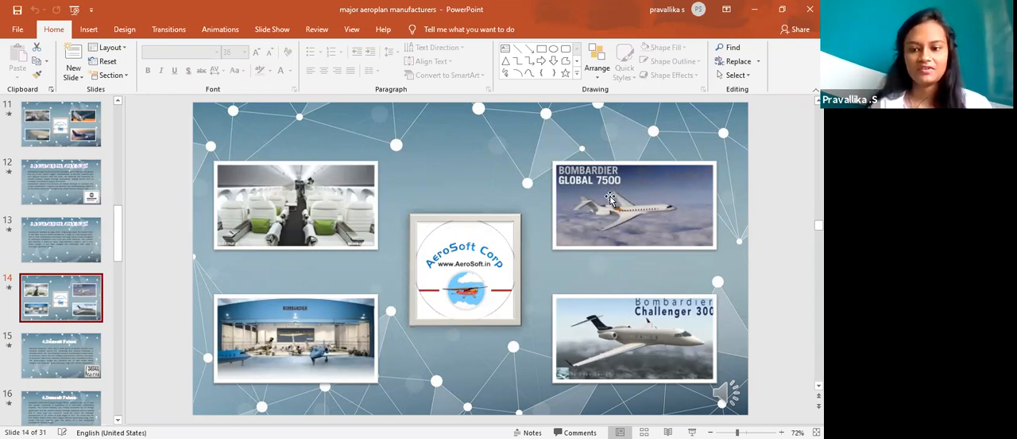
mouse_move(626, 257)
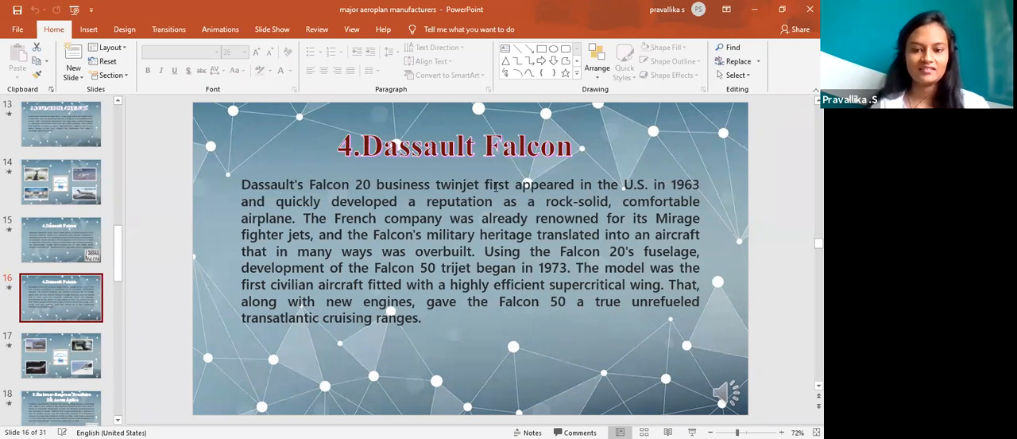
mouse_move(326, 275)
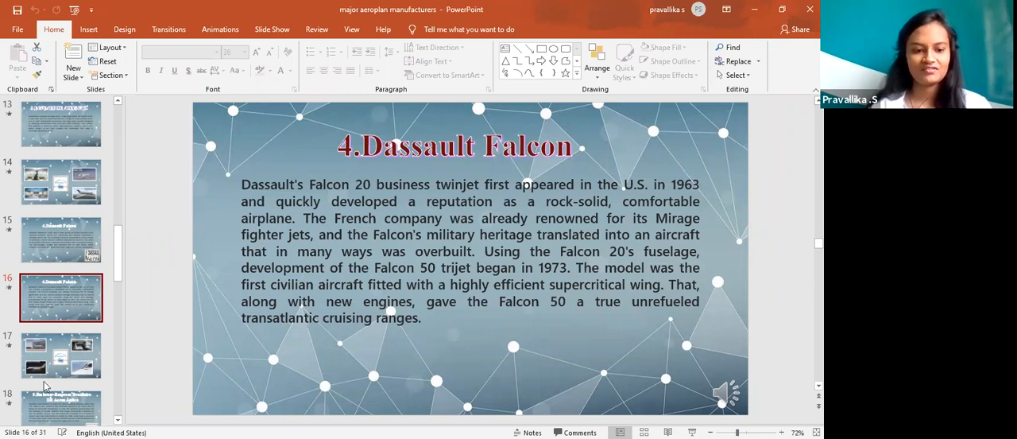
Show slide 17, the Dassault Falcon collage with Falcon 8X and 6X images.
click(61, 355)
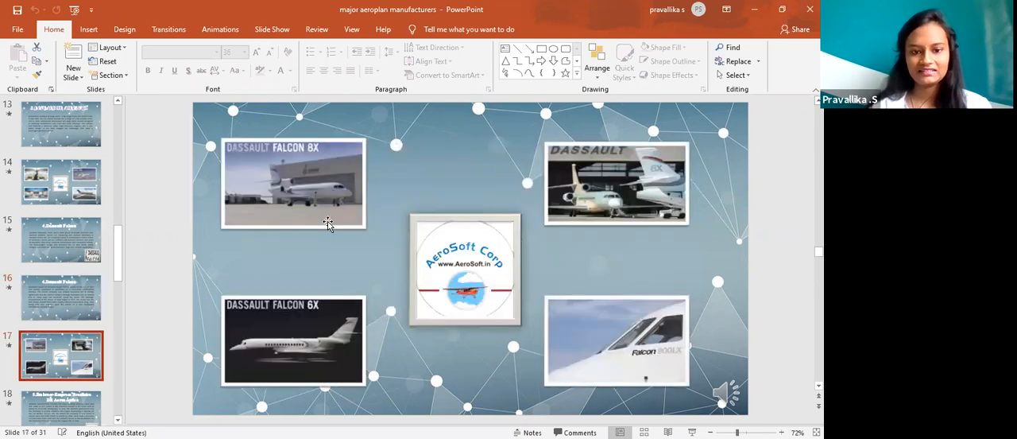
mouse_move(389, 233)
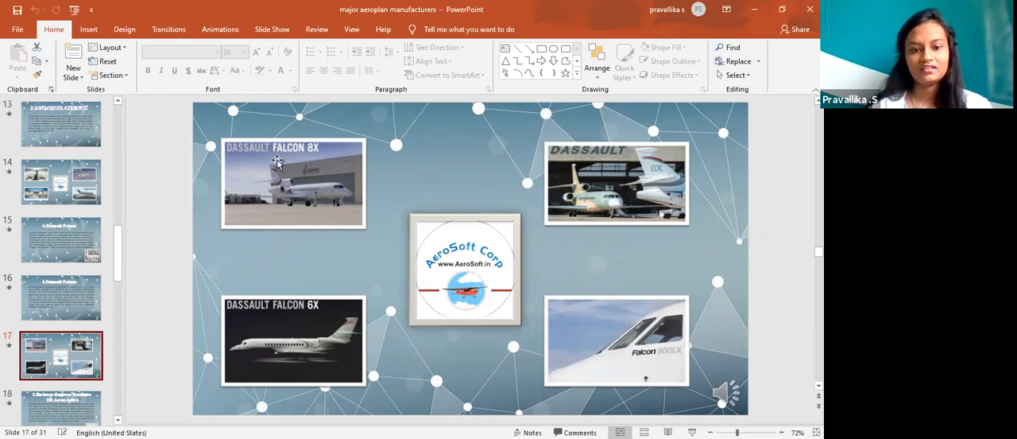
mouse_move(323, 271)
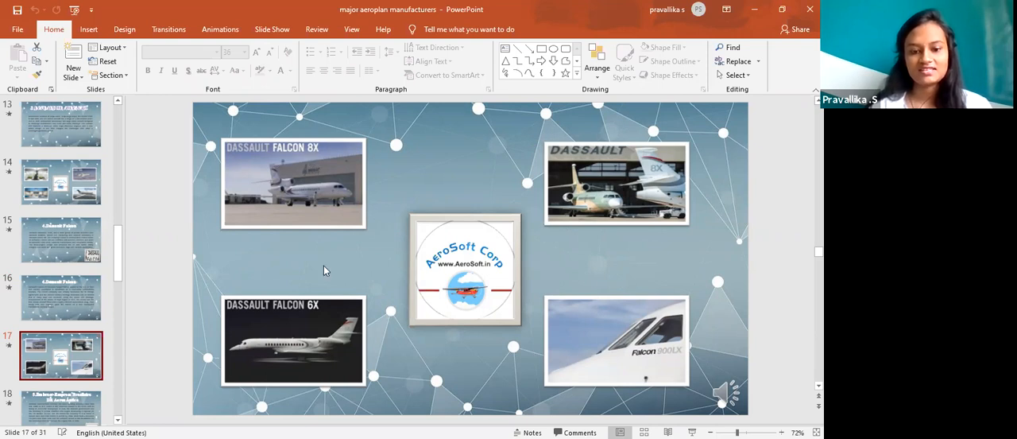
mouse_move(385, 255)
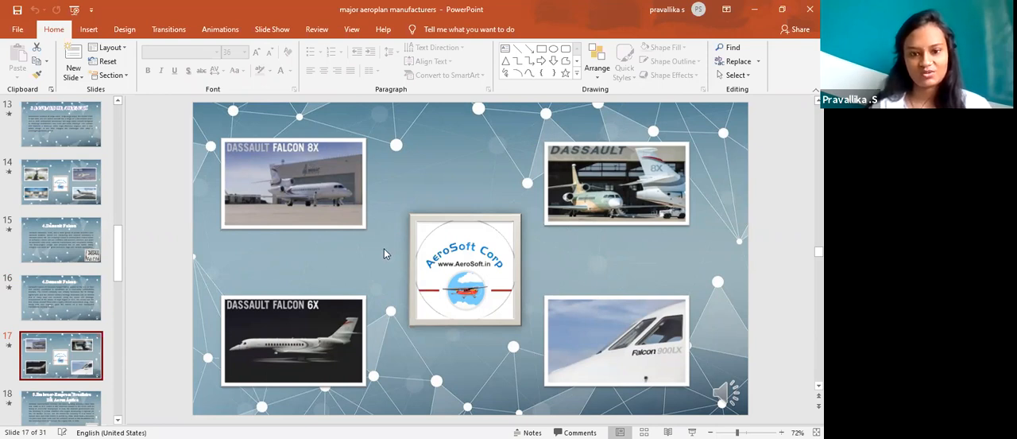
mouse_move(560, 249)
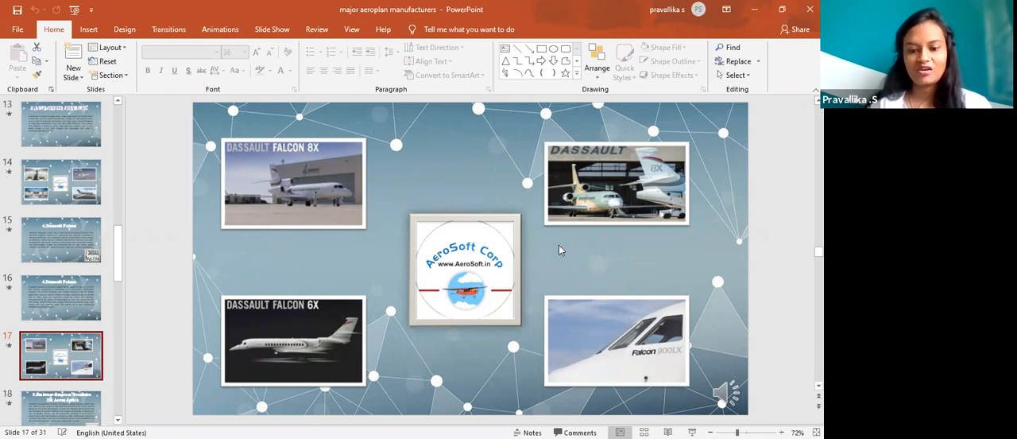
mouse_move(524, 288)
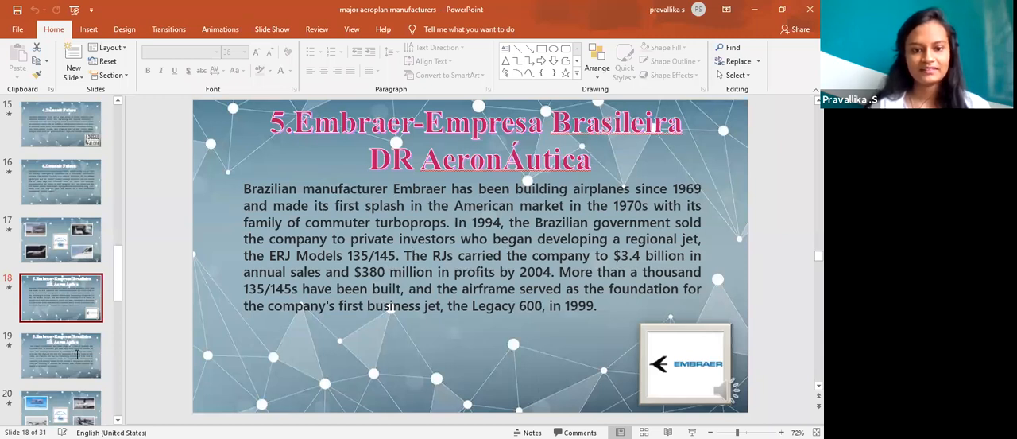
Show the second Embraer text slide, then slide 20, the Embraer photo collage.
click(61, 356)
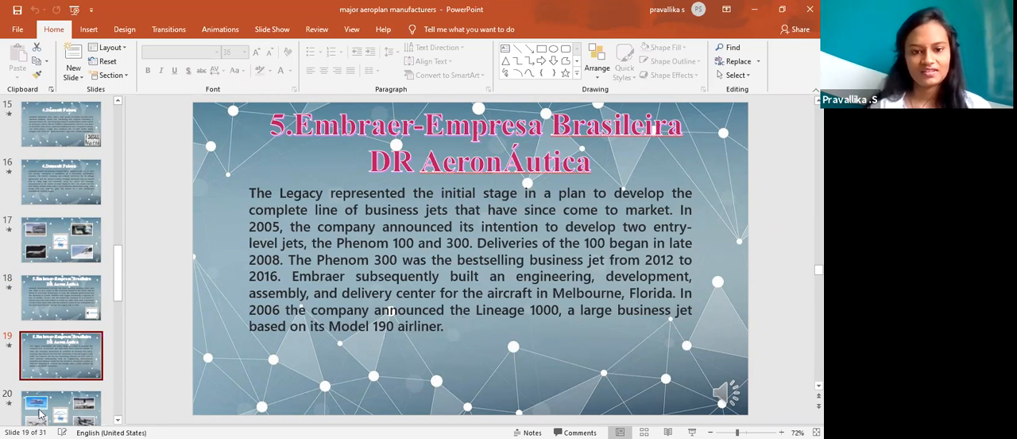
click(61, 405)
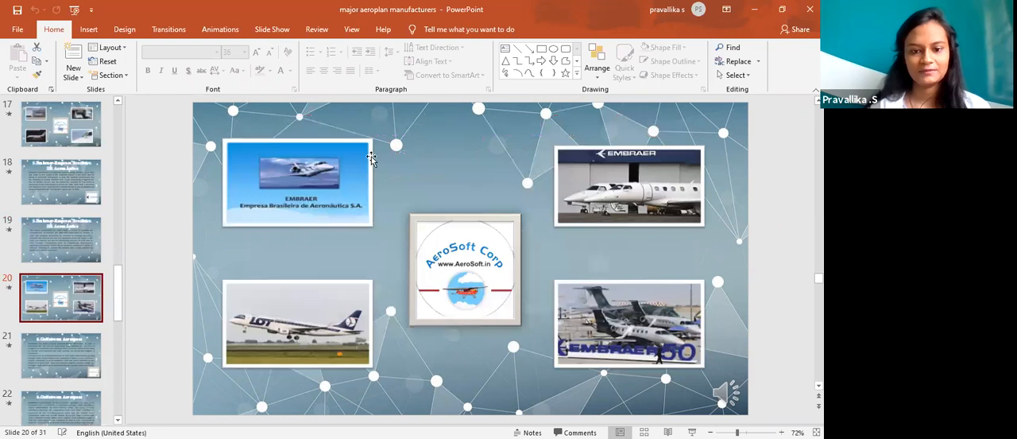
mouse_move(623, 314)
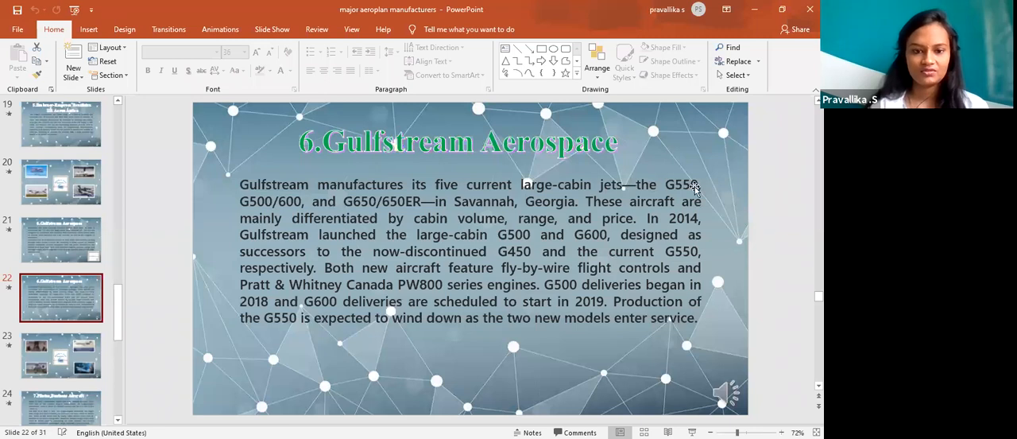
mouse_move(641, 244)
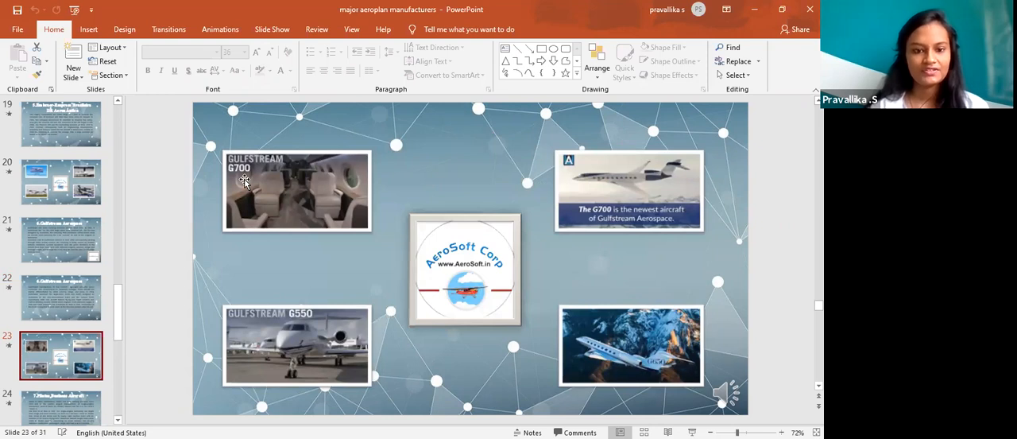
mouse_move(324, 326)
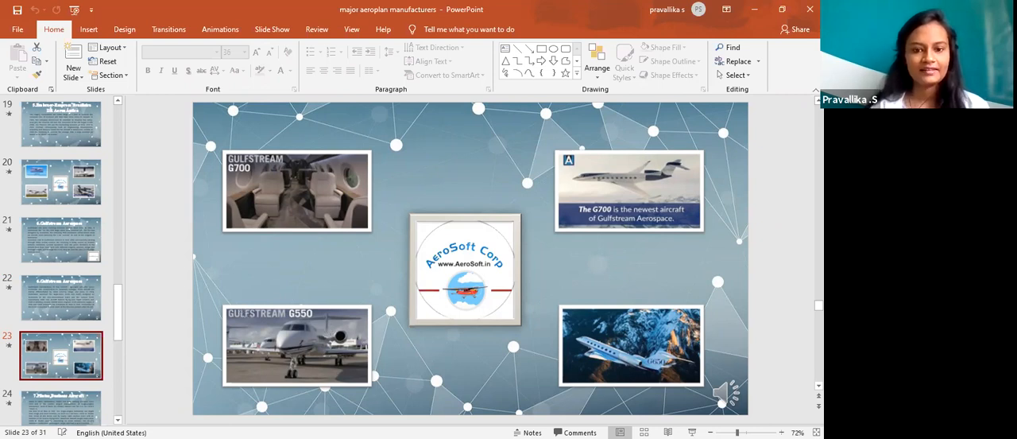
mouse_move(413, 223)
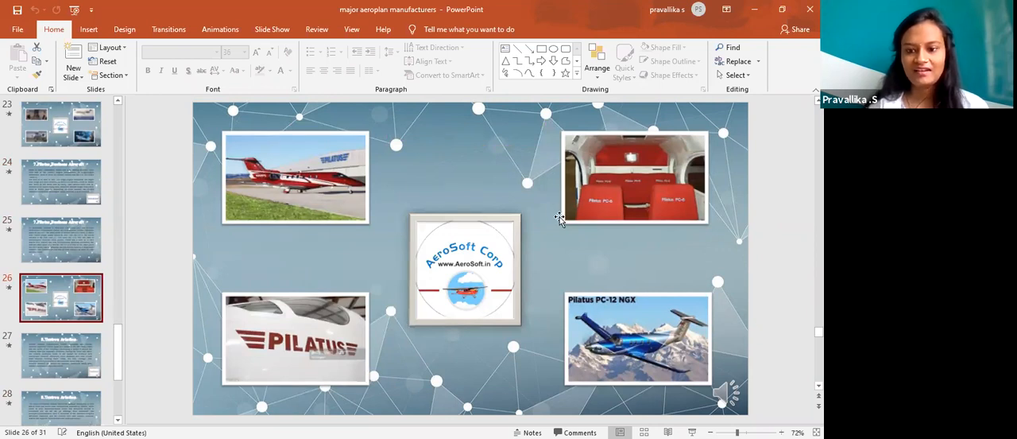
mouse_move(616, 317)
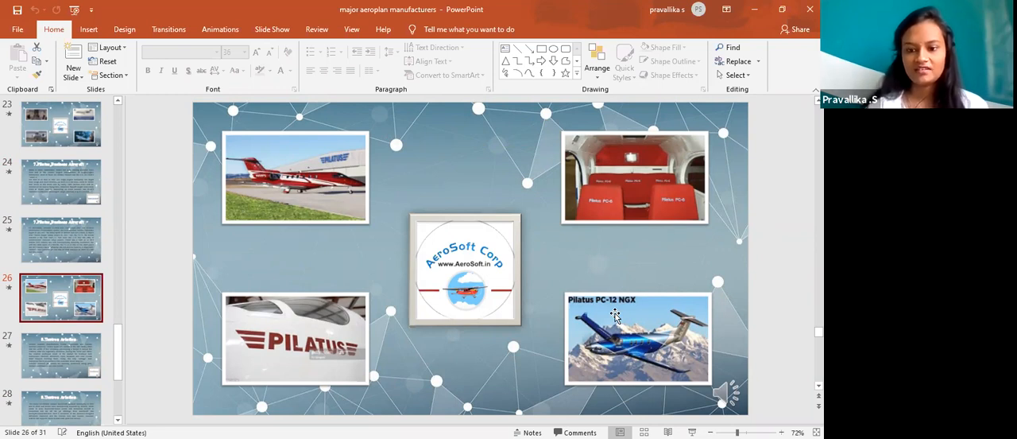
mouse_move(340, 288)
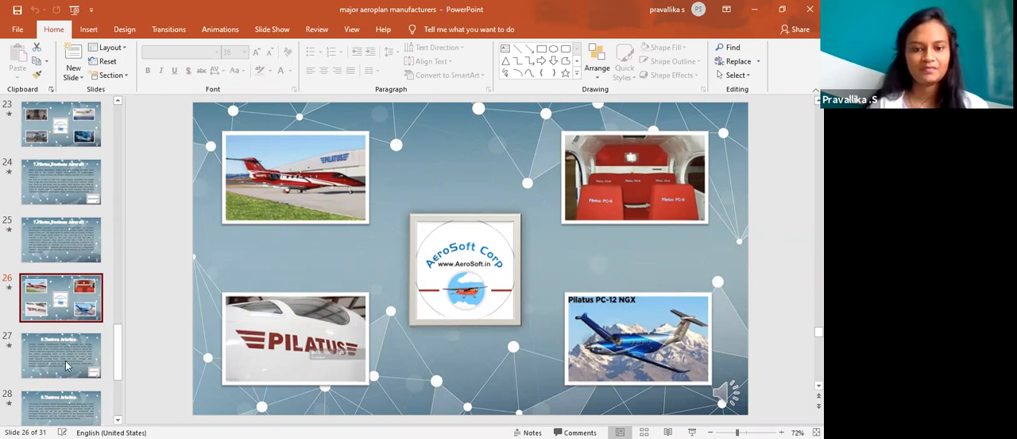
Show slide 27, introducing Textron Aviation's Cessna, Beechcraft and Hawker brands.
click(61, 355)
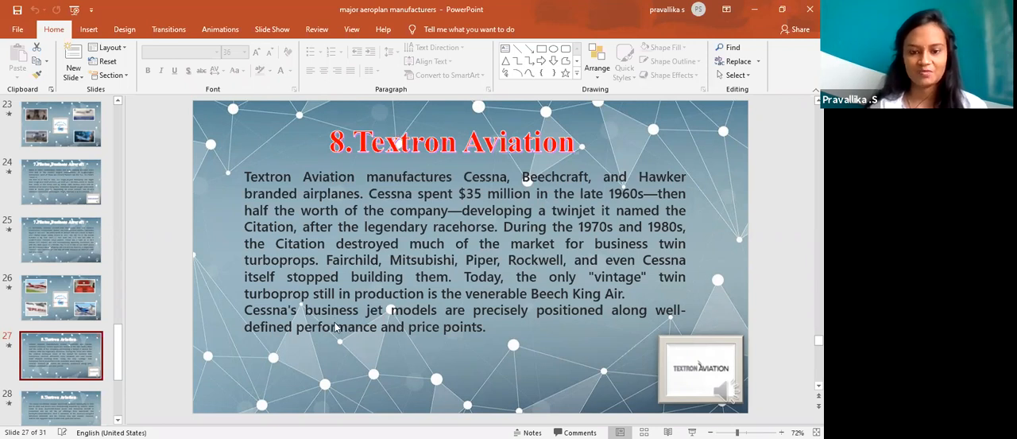
mouse_move(359, 194)
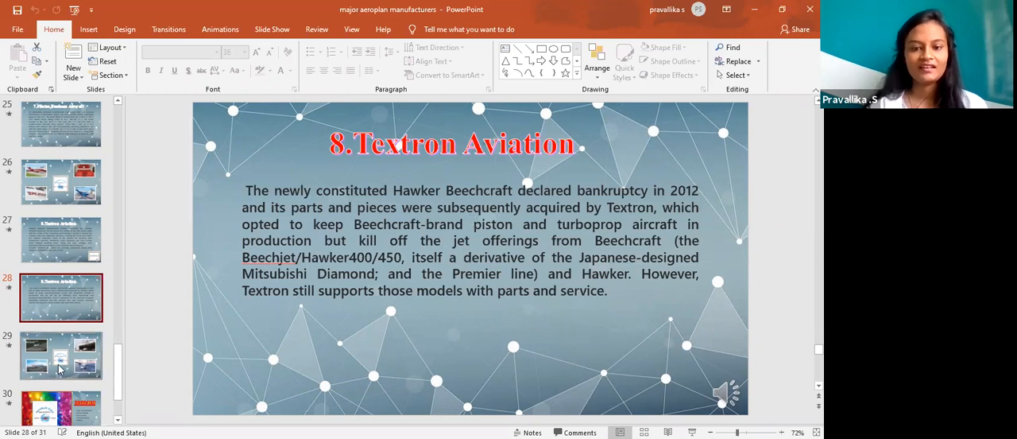
Show slide 29, the Textron Aviation collage with the King Air 360 image.
click(61, 356)
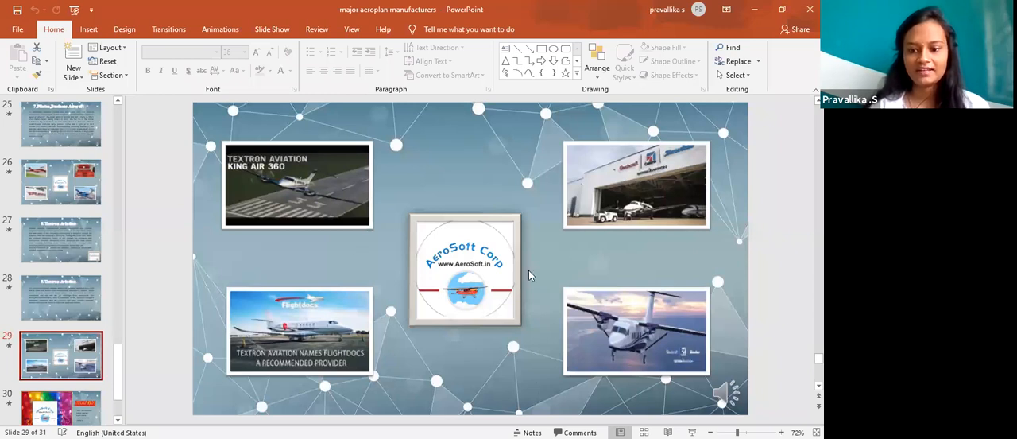
mouse_move(346, 287)
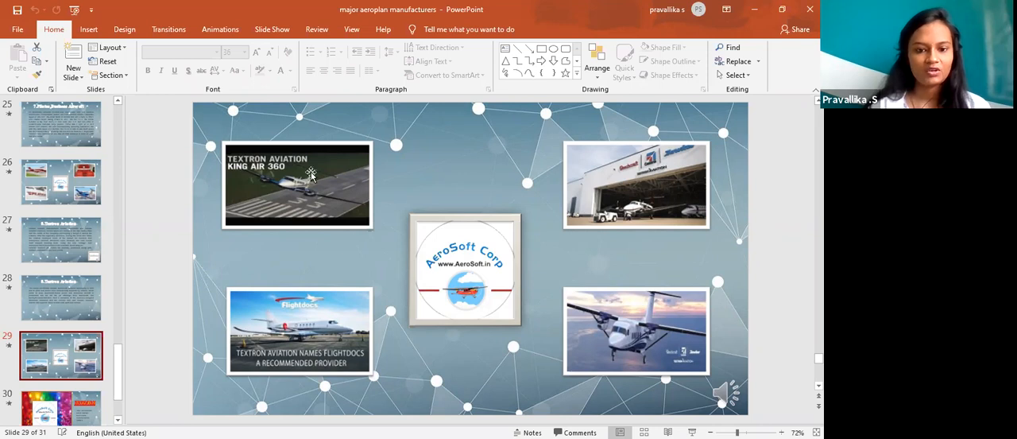
mouse_move(273, 181)
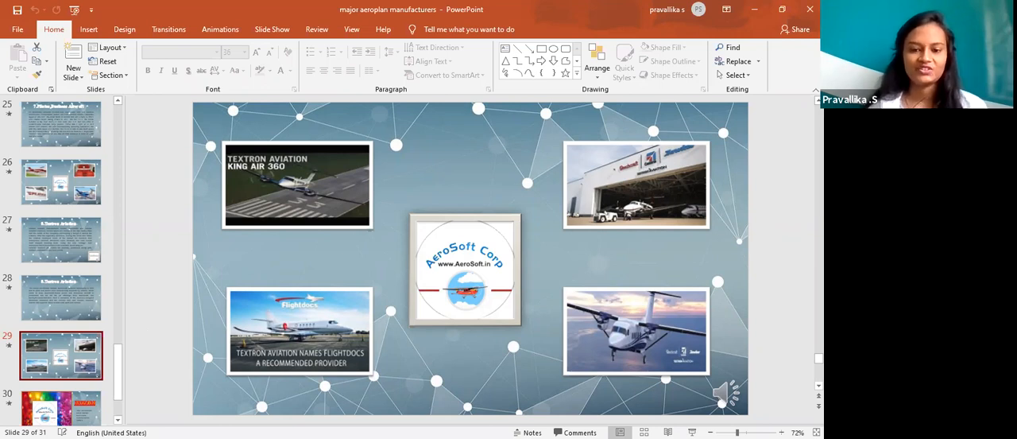
View slide 30, the Summary, then the closing slide 31 with the AeroSoft Corp logo.
click(61, 326)
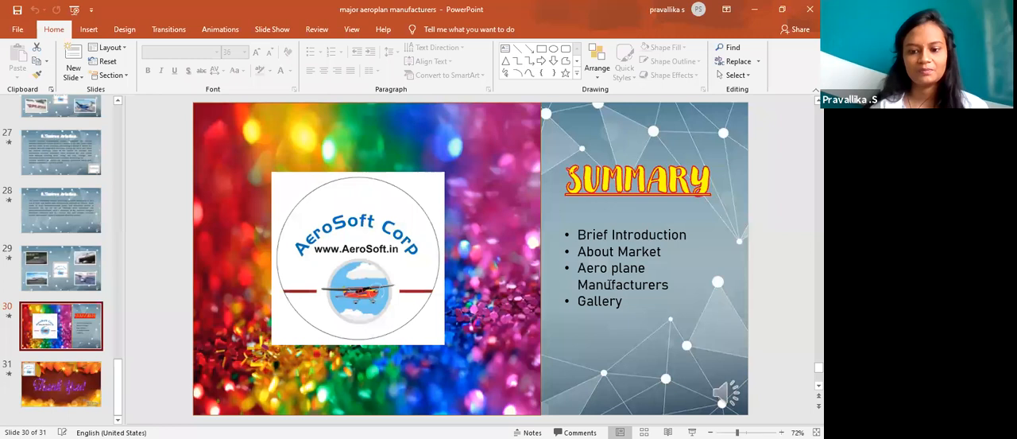
mouse_move(563, 286)
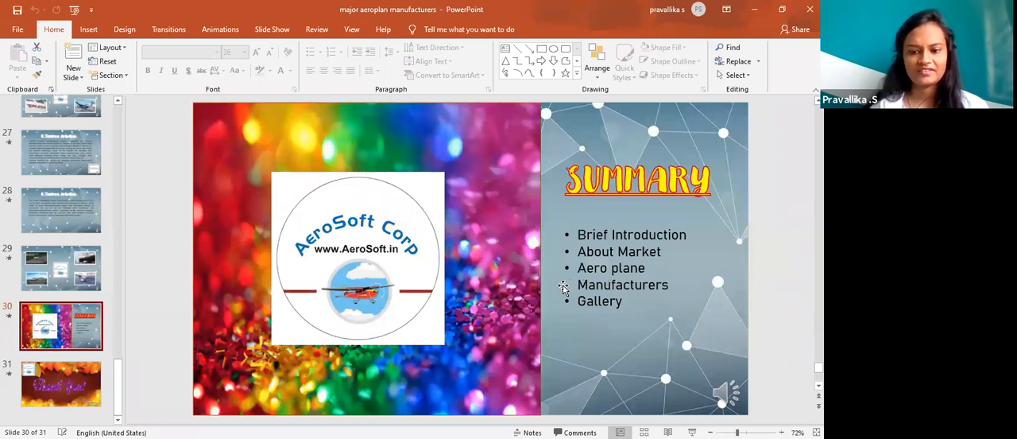
mouse_move(340, 302)
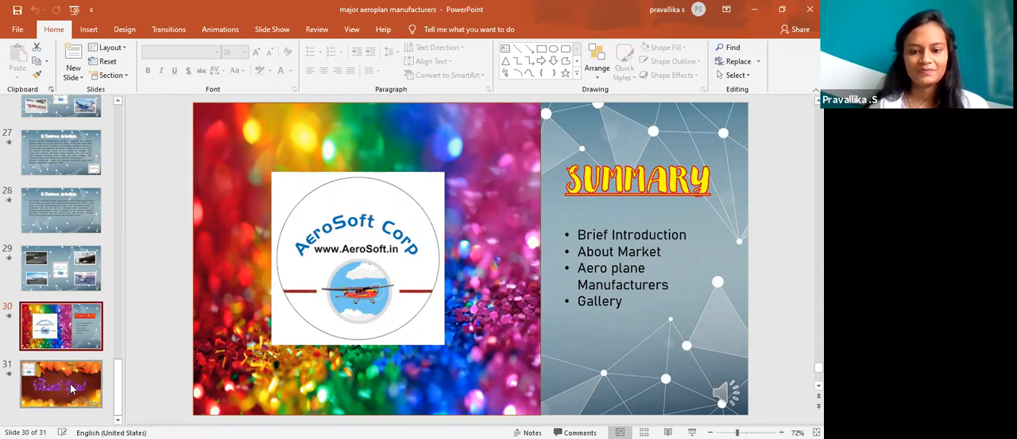
click(61, 383)
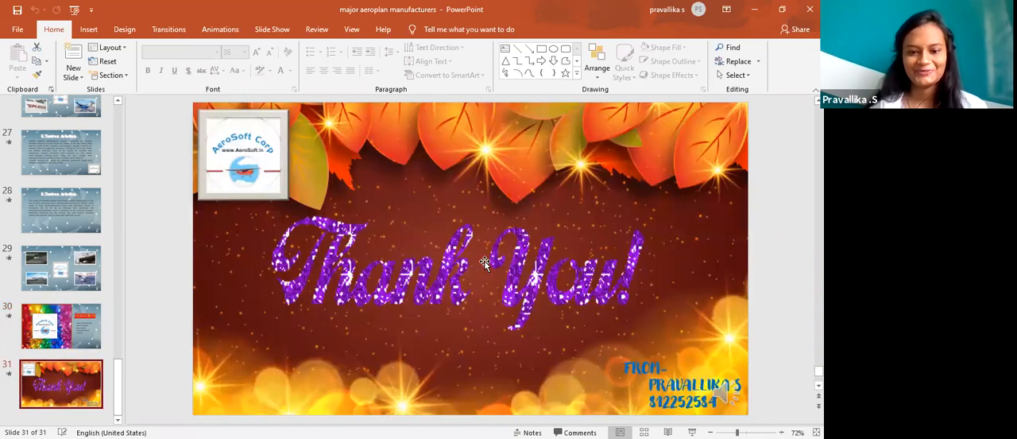